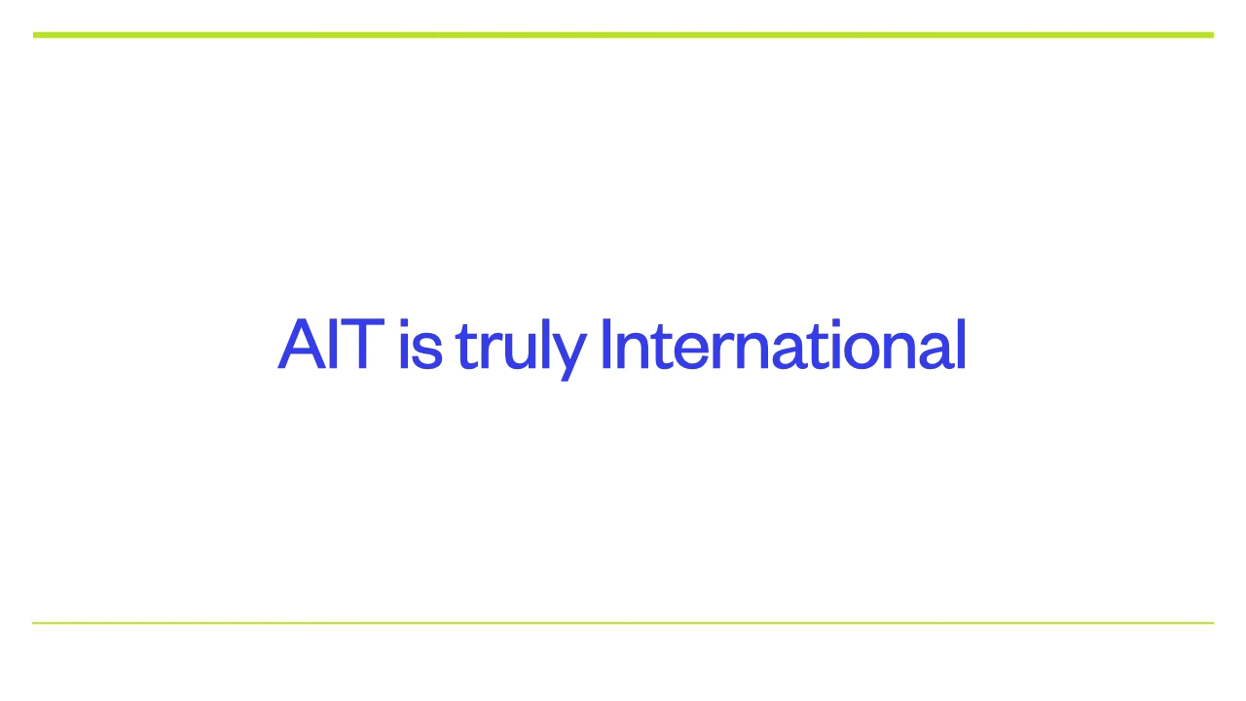
Advance the slideshow past the International and course website slides to 'Next week...'.
key(right)
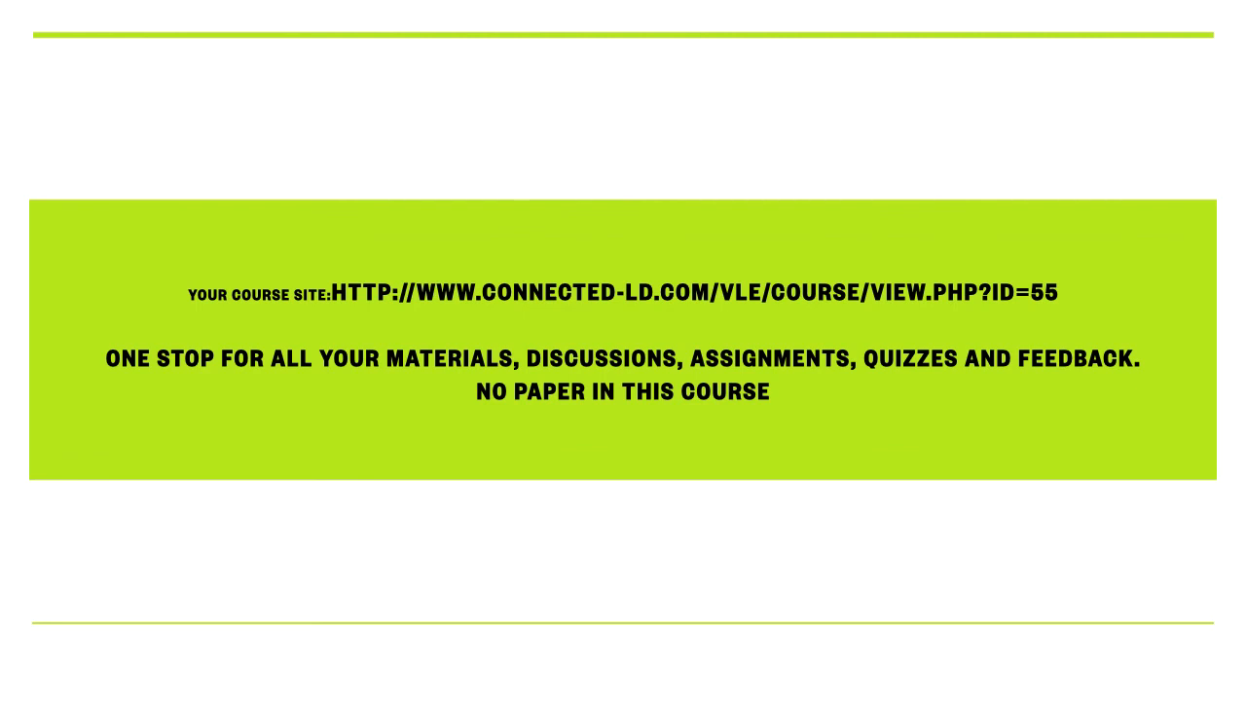
key(Right)
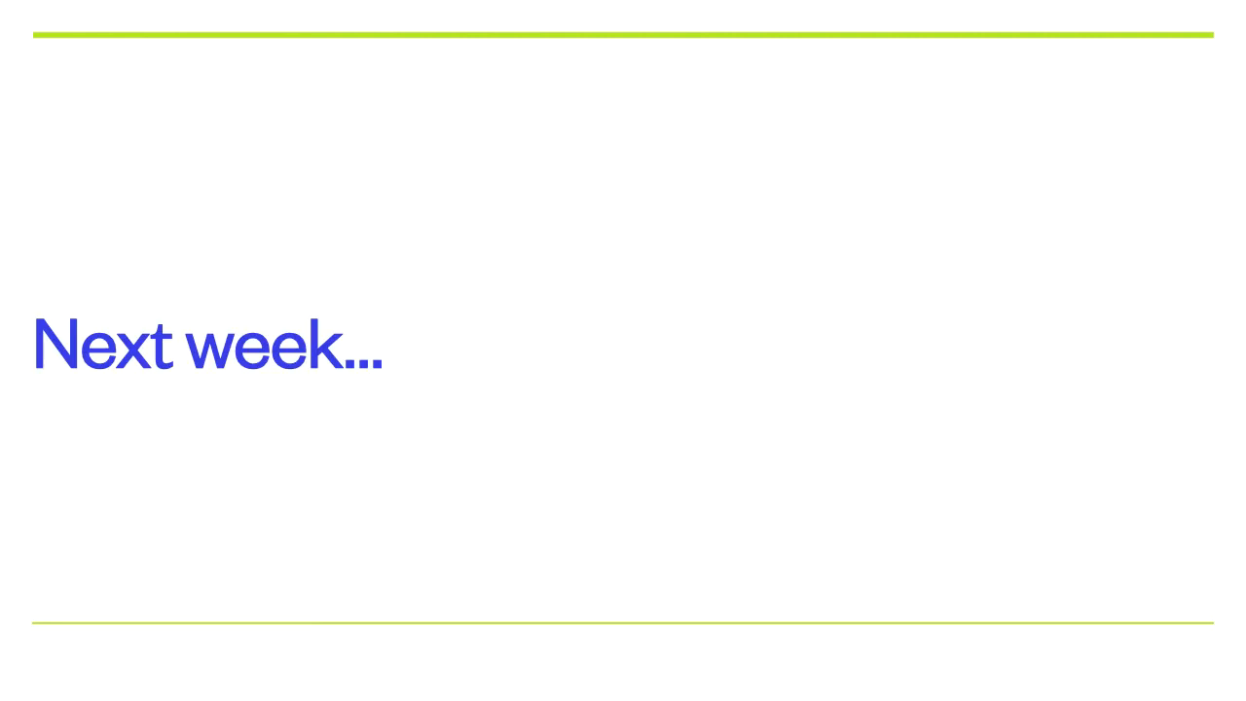